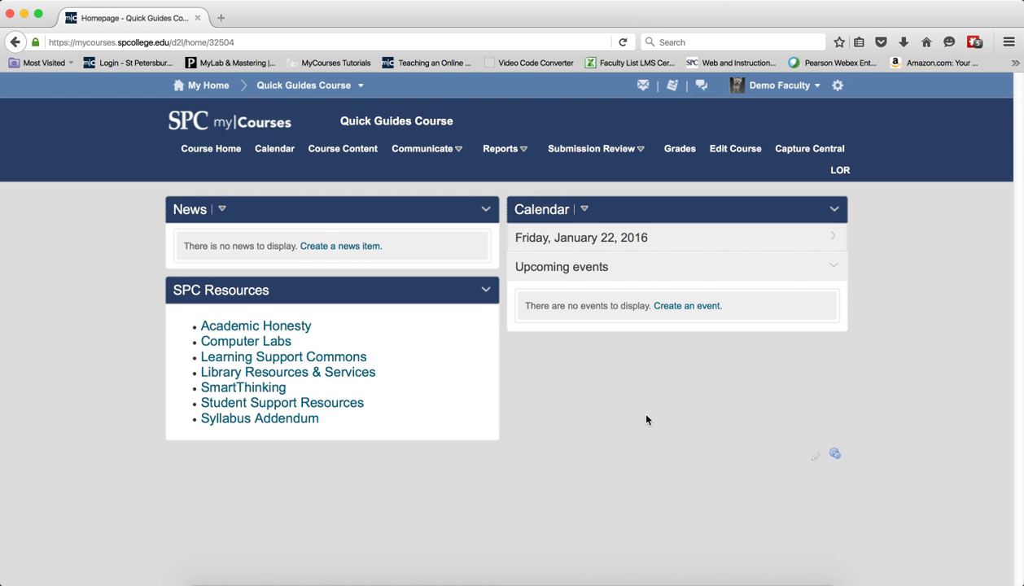
Step: Open the course Calendar in month view and start a new event
click(273, 148)
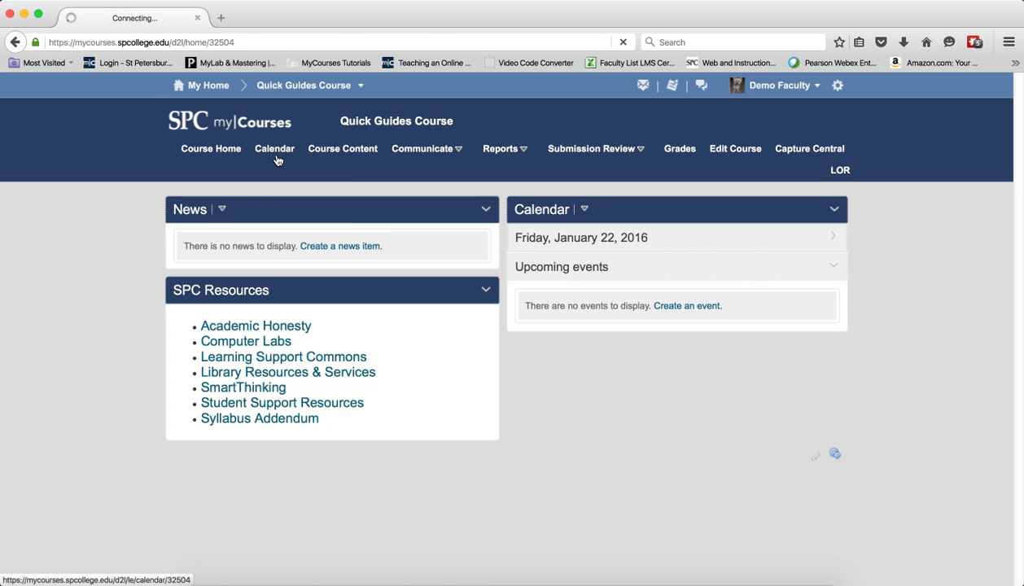
click(274, 148)
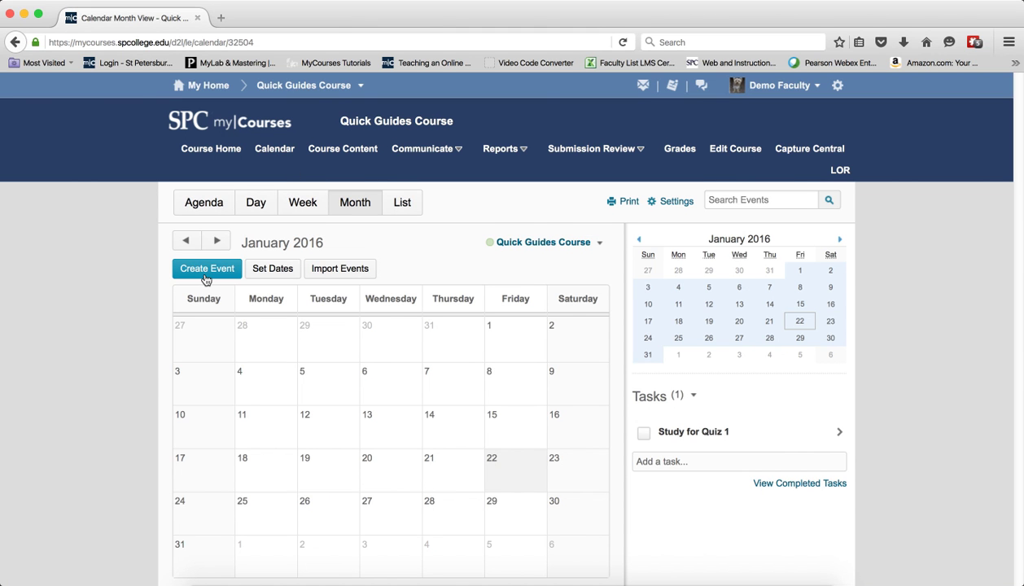
click(206, 269)
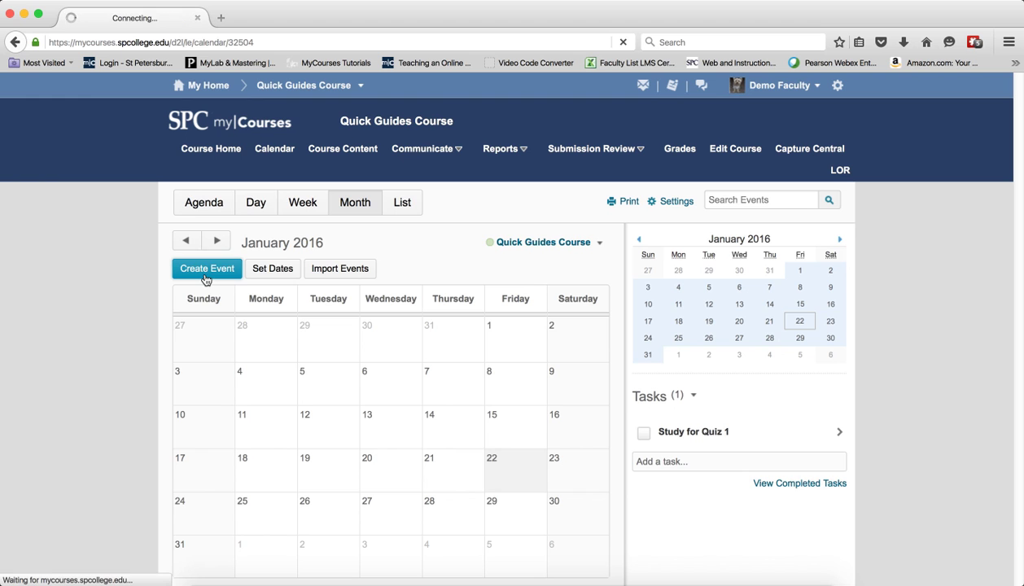
Step: In the new event's Add Content dialog, select Module 2 as the content to link
click(207, 267)
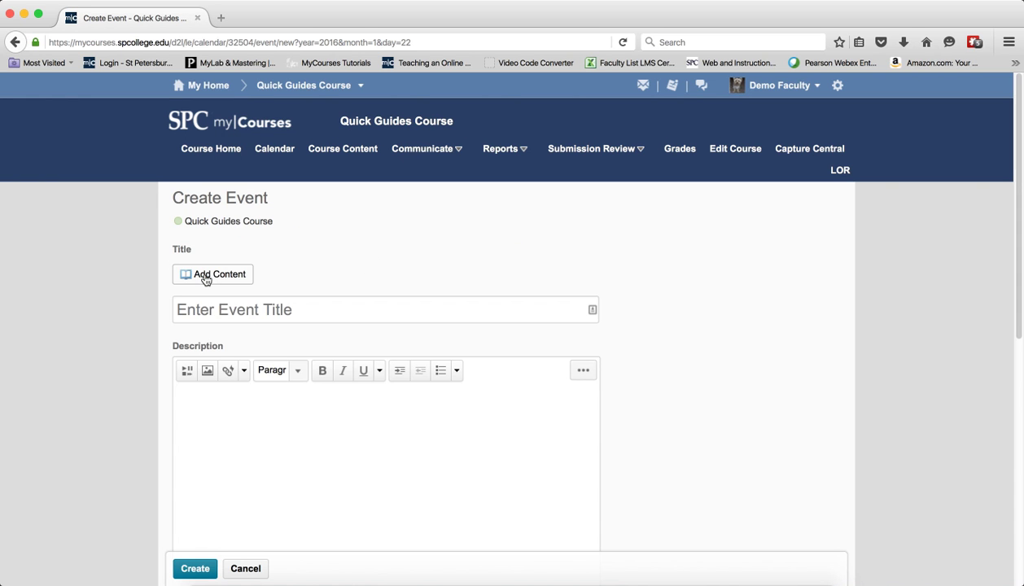
mouse_move(340, 270)
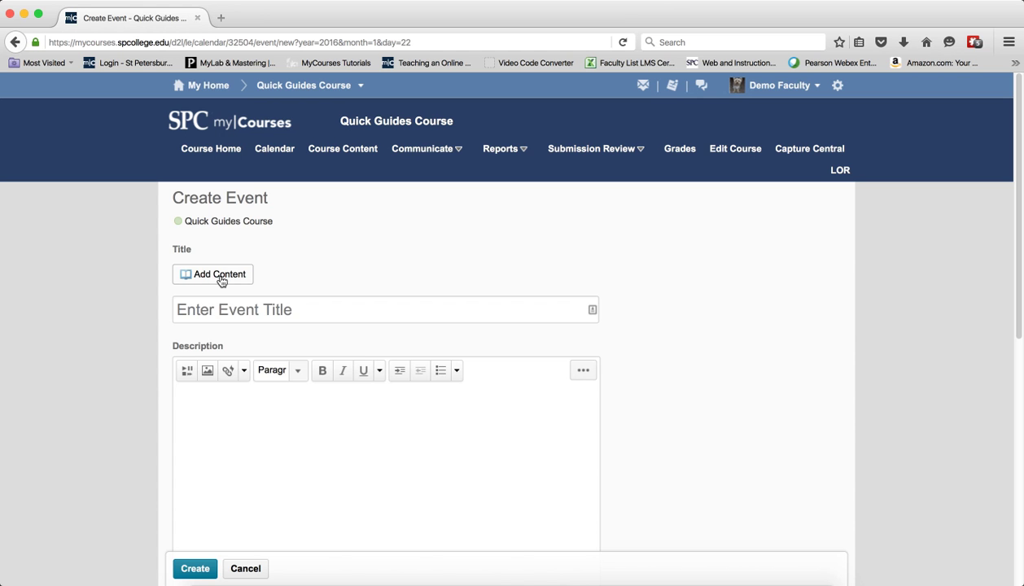
click(211, 274)
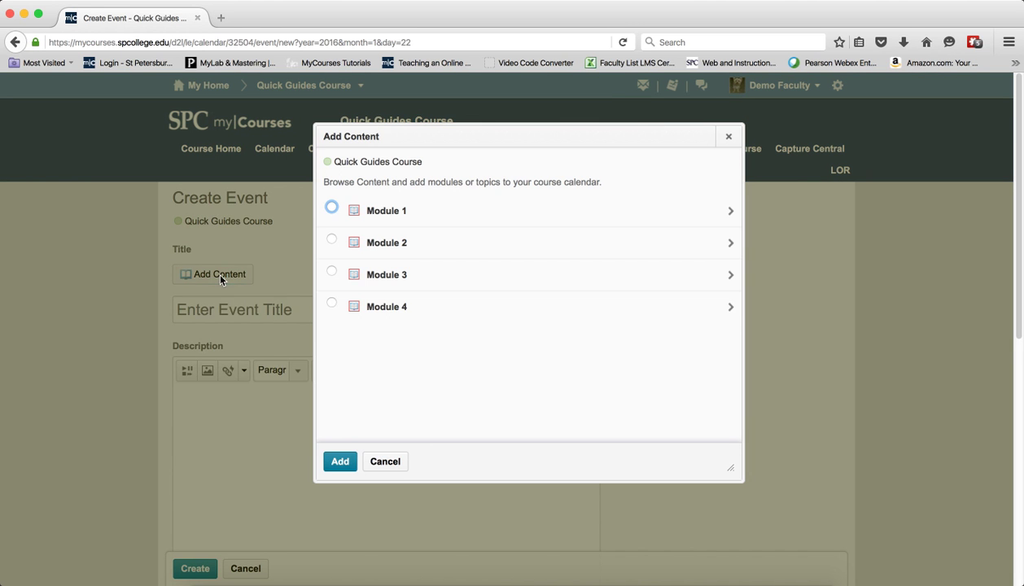
mouse_move(554, 337)
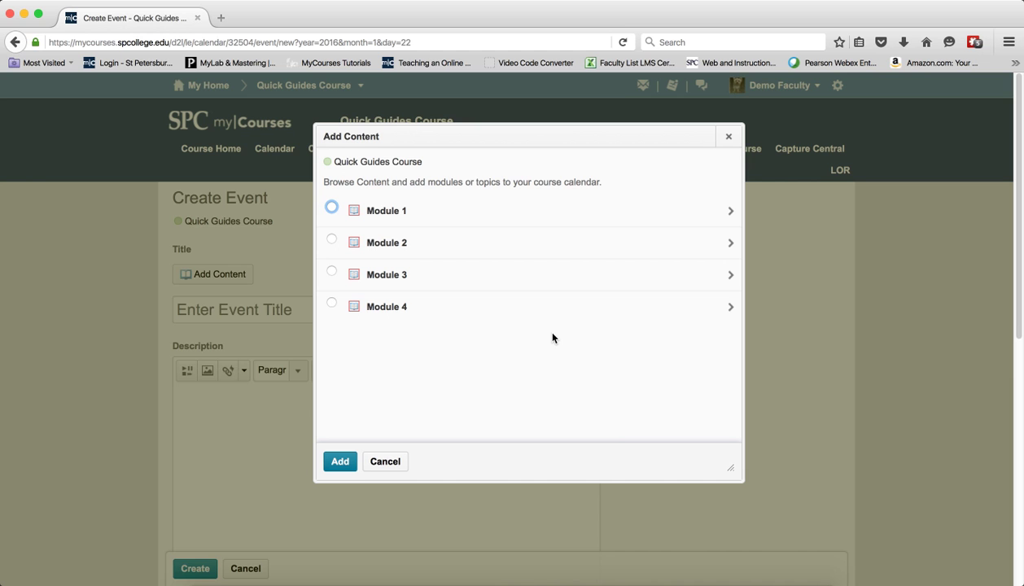
mouse_move(332, 246)
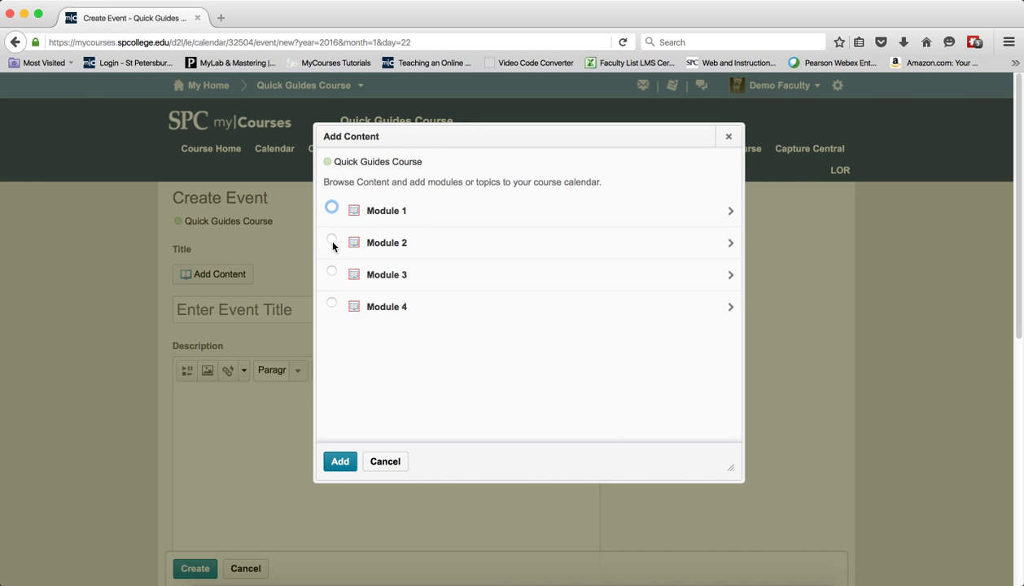
click(332, 241)
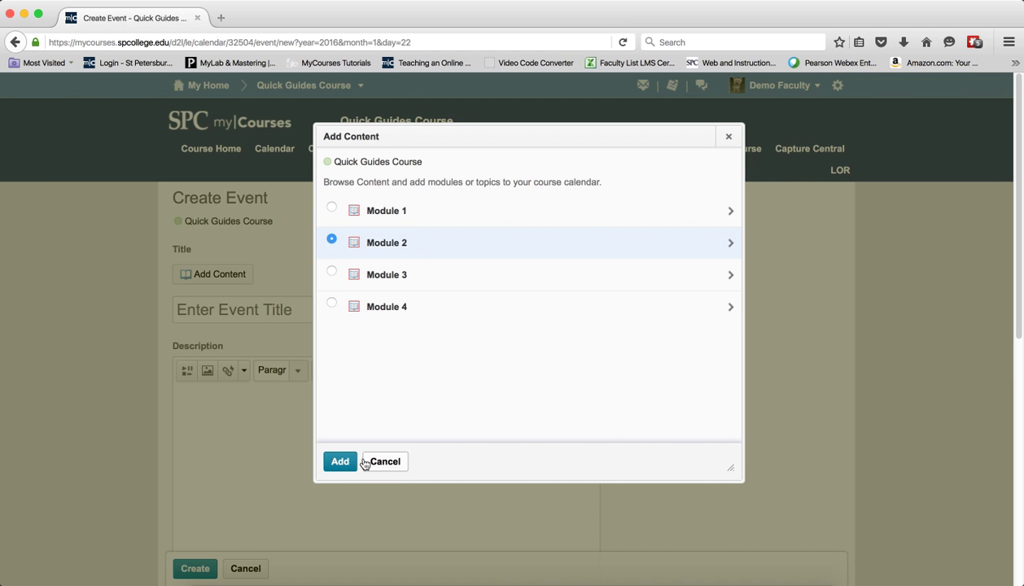
Step: Add Module 2 as the title and describe it as "This is the work for Module 2."
click(339, 462)
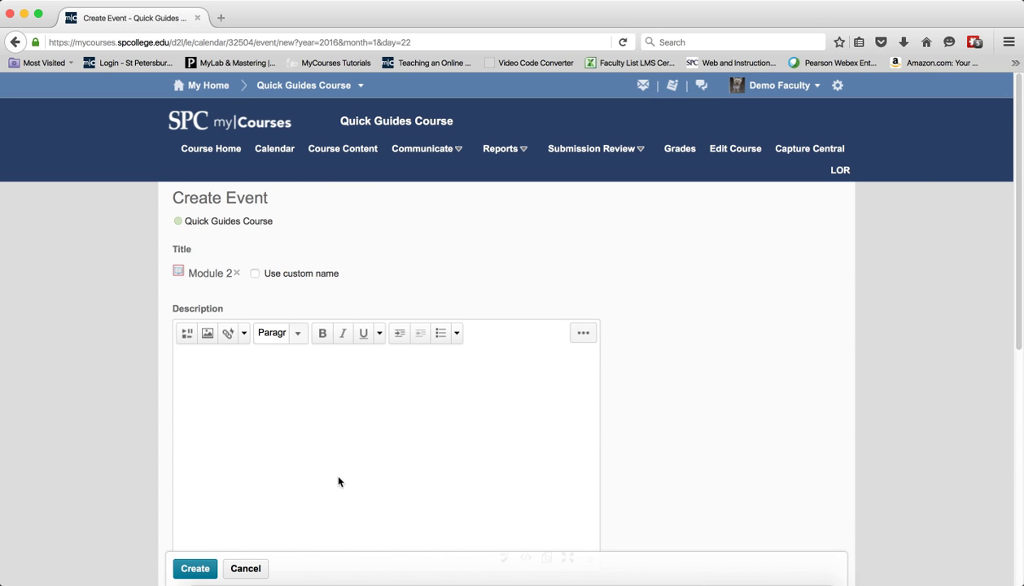
mouse_move(337, 468)
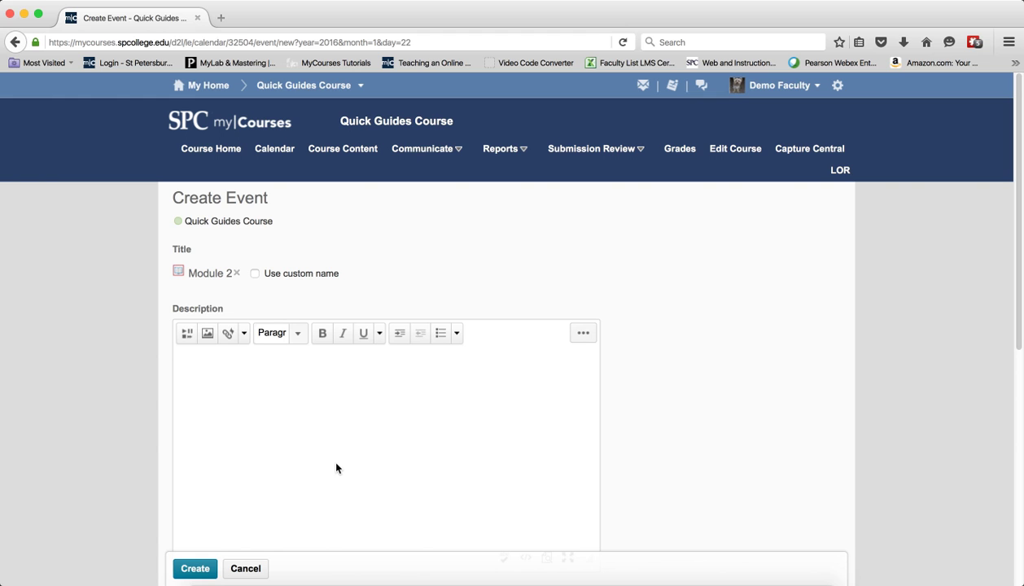
mouse_move(269, 316)
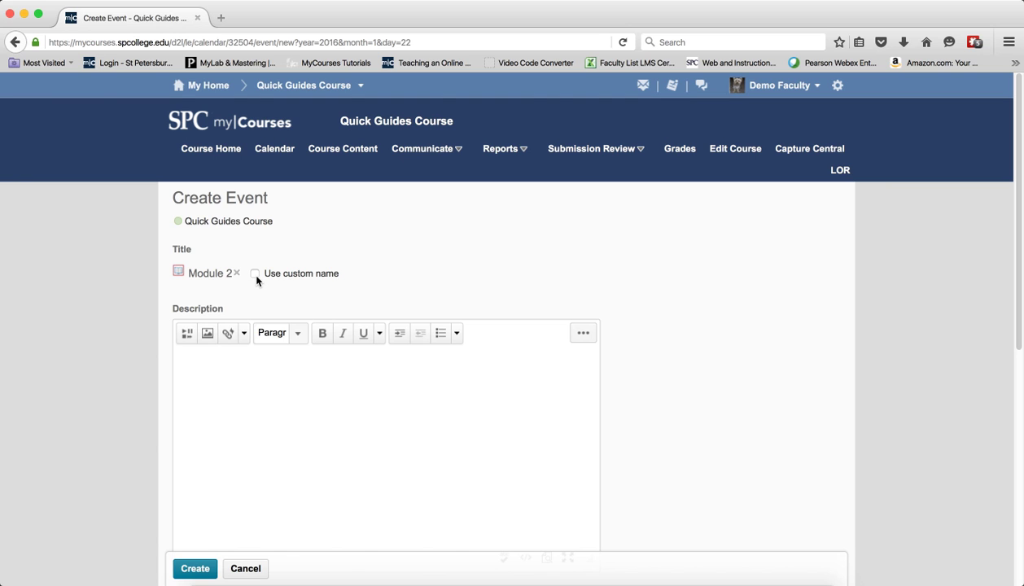
mouse_move(505, 374)
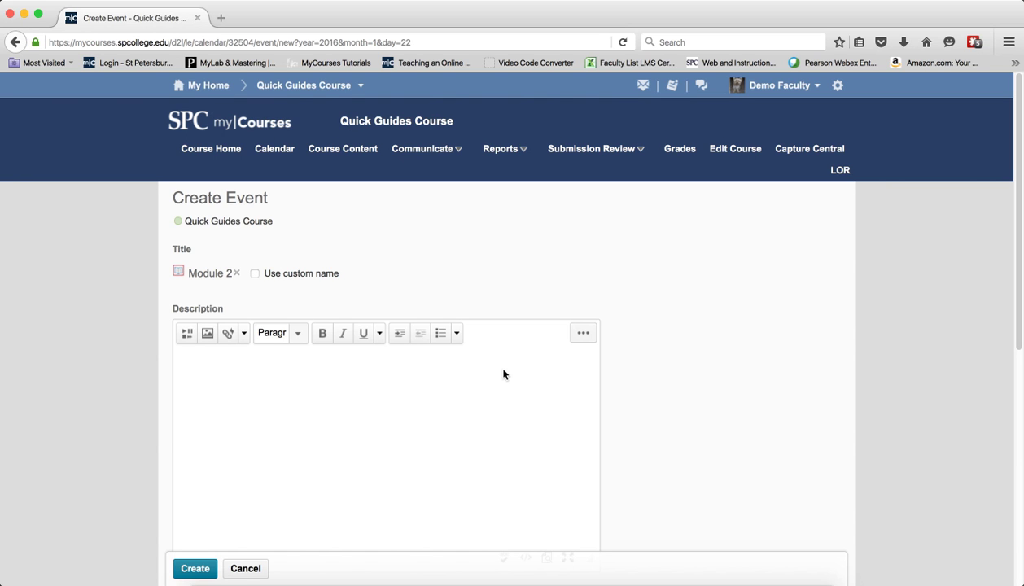
text(T)
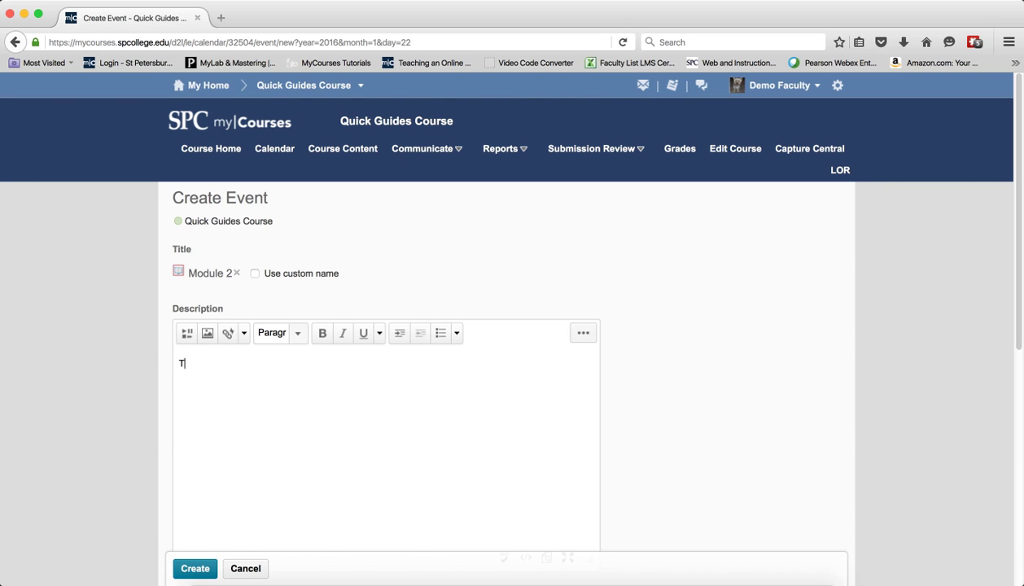
text(his is the work f)
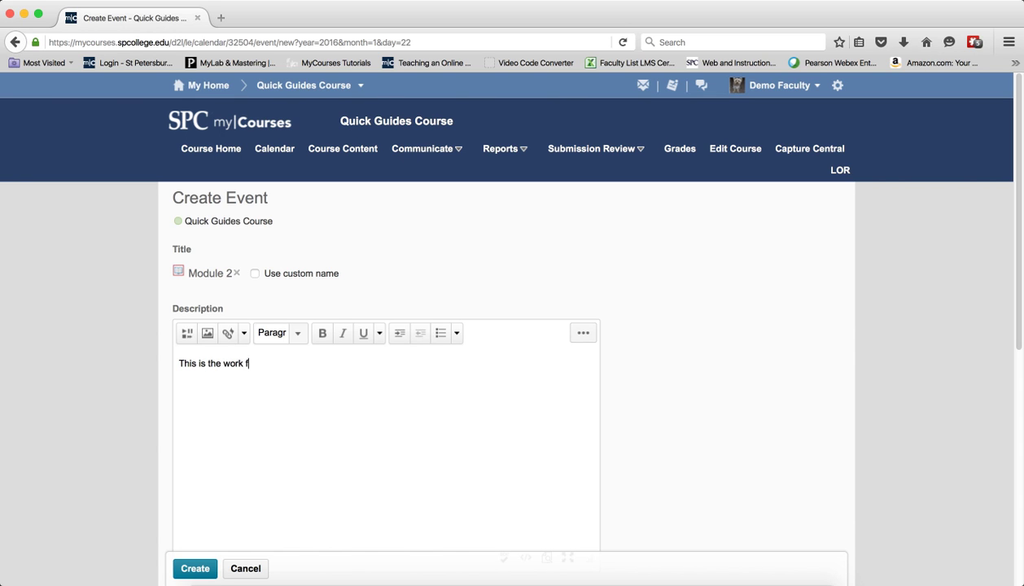
text(or Module)
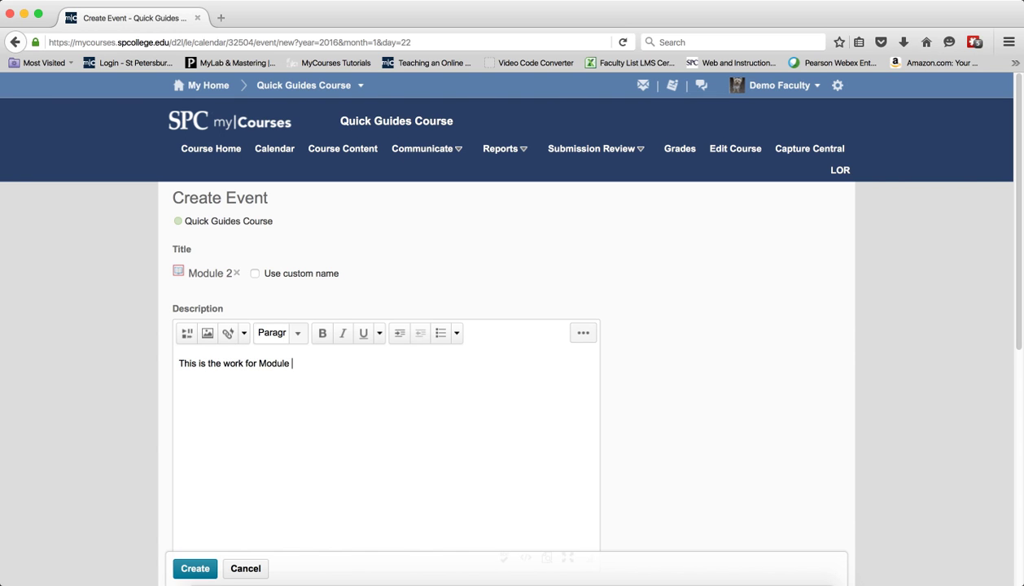
text(2.)
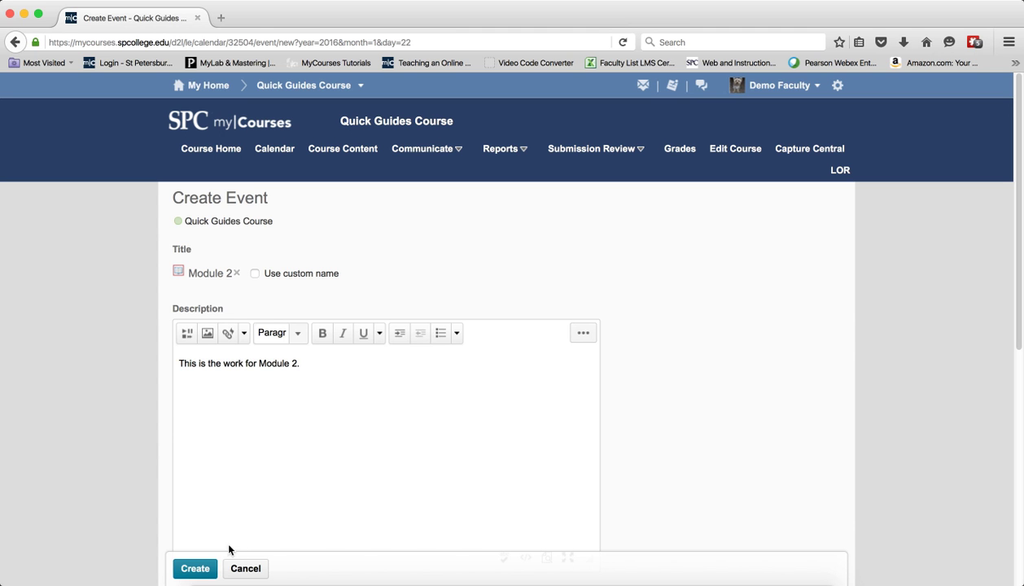
Step: Mark the event All day on 1/25/2016 and create it
scroll(down, 3)
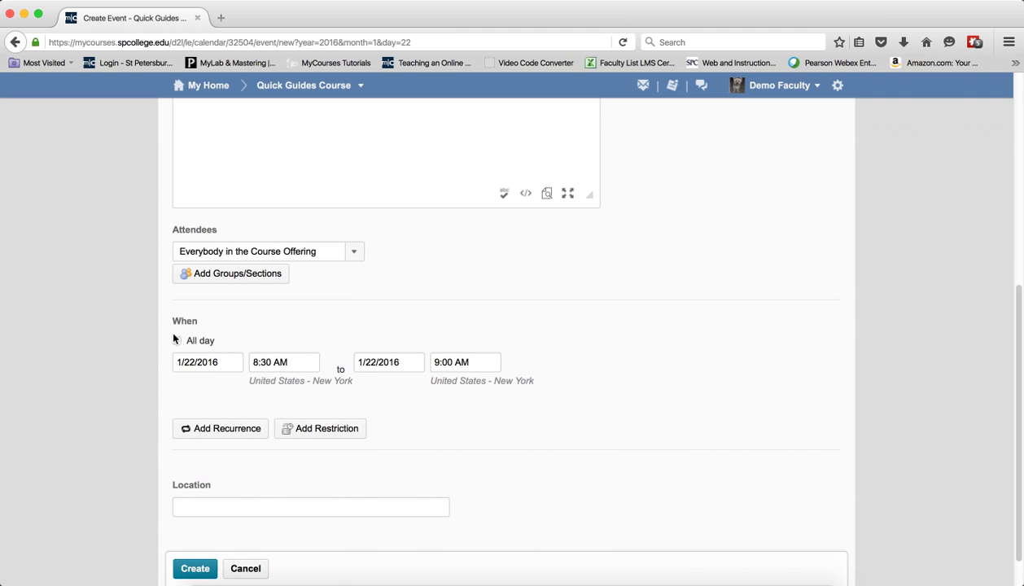
click(176, 340)
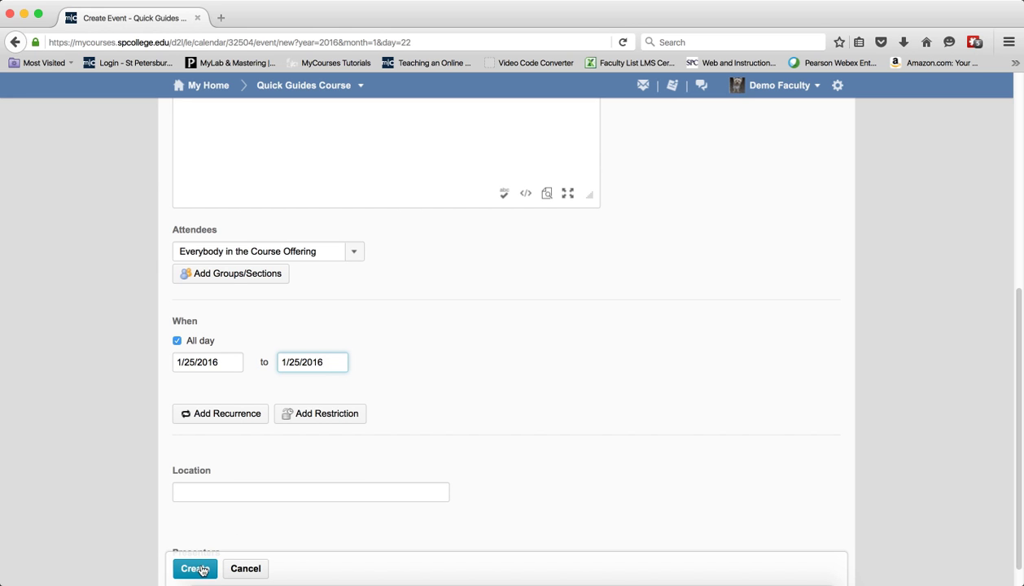
click(196, 568)
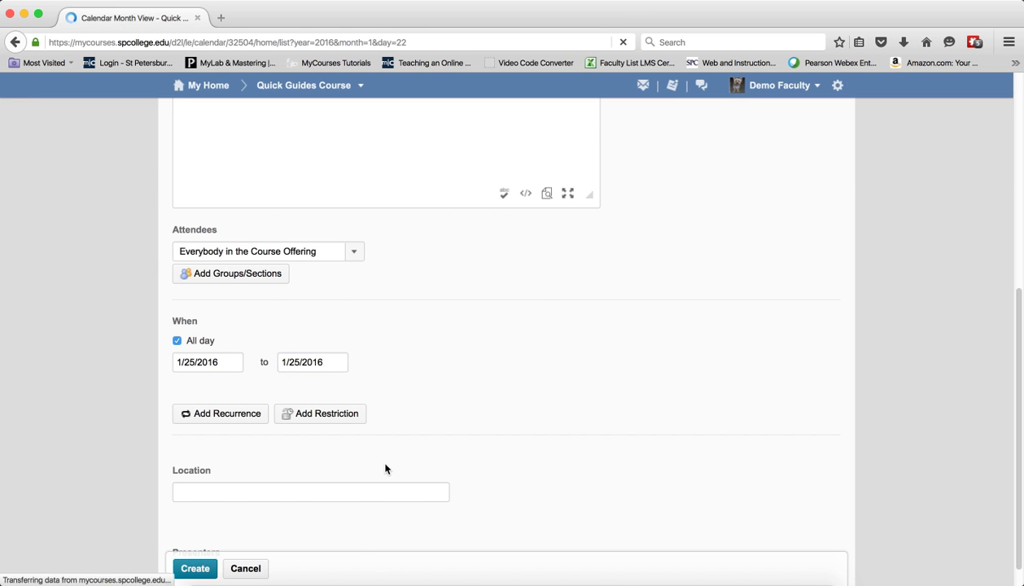
click(196, 568)
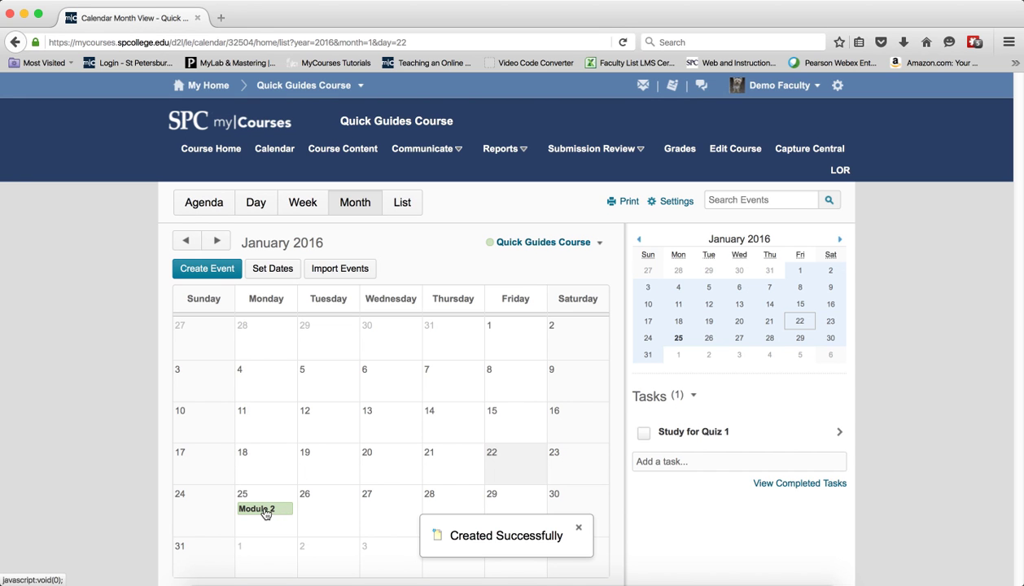
click(579, 527)
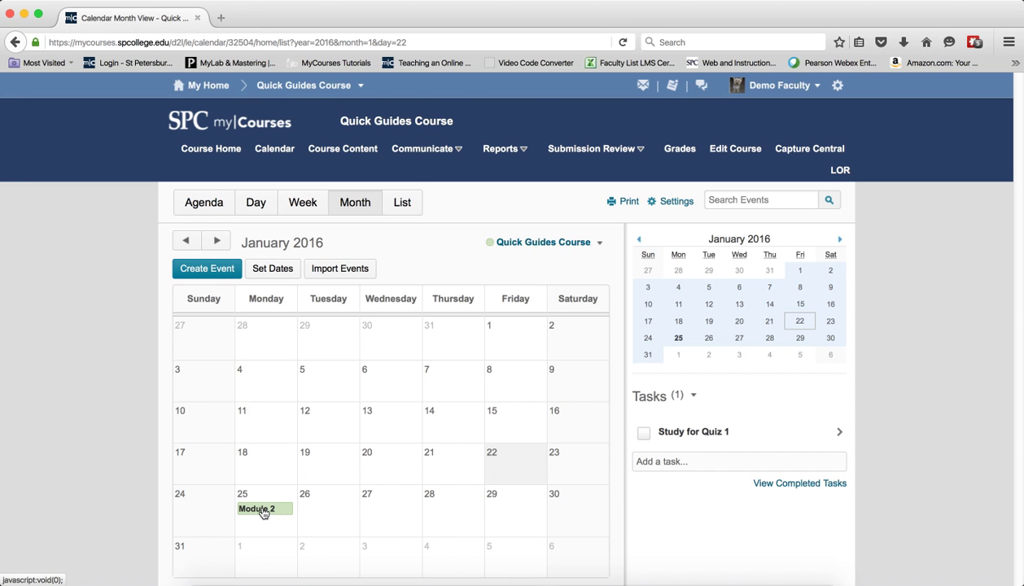
click(260, 508)
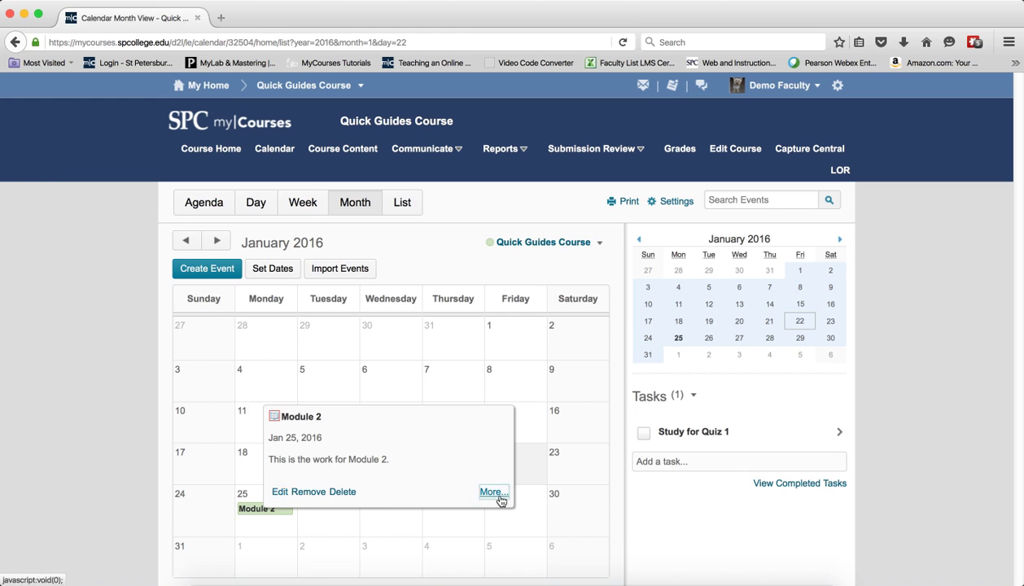
click(491, 491)
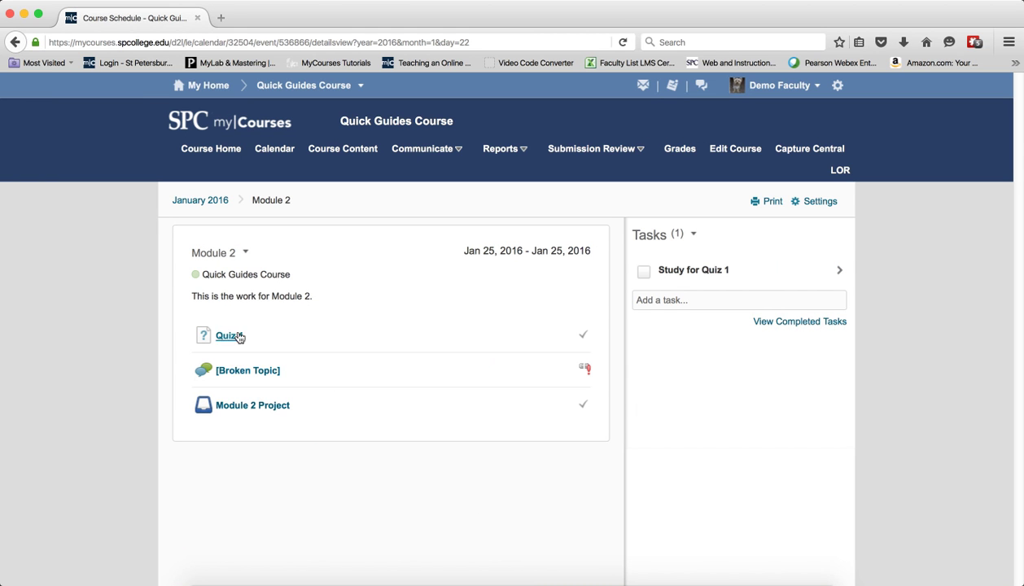
mouse_move(220, 481)
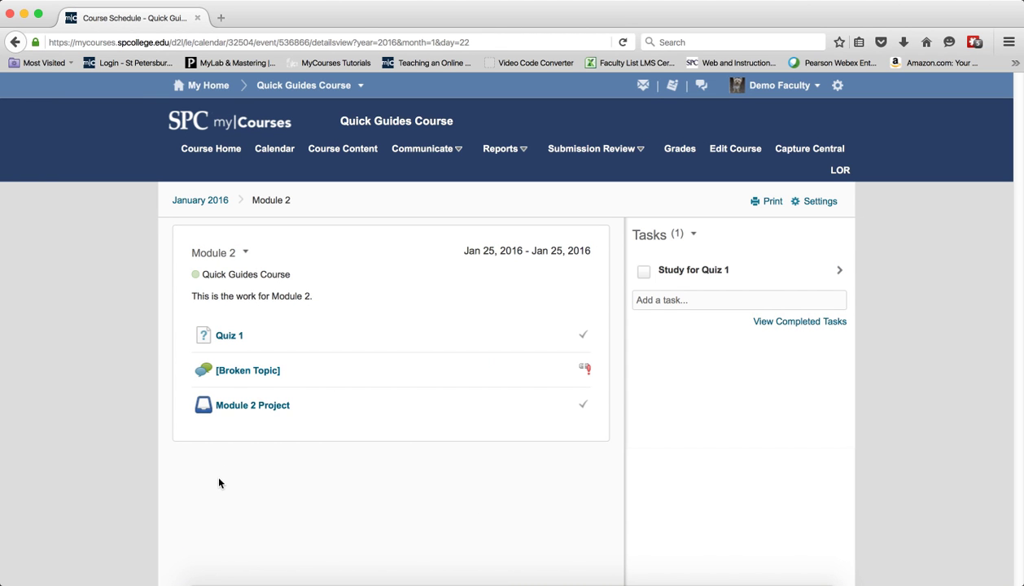
mouse_move(252, 405)
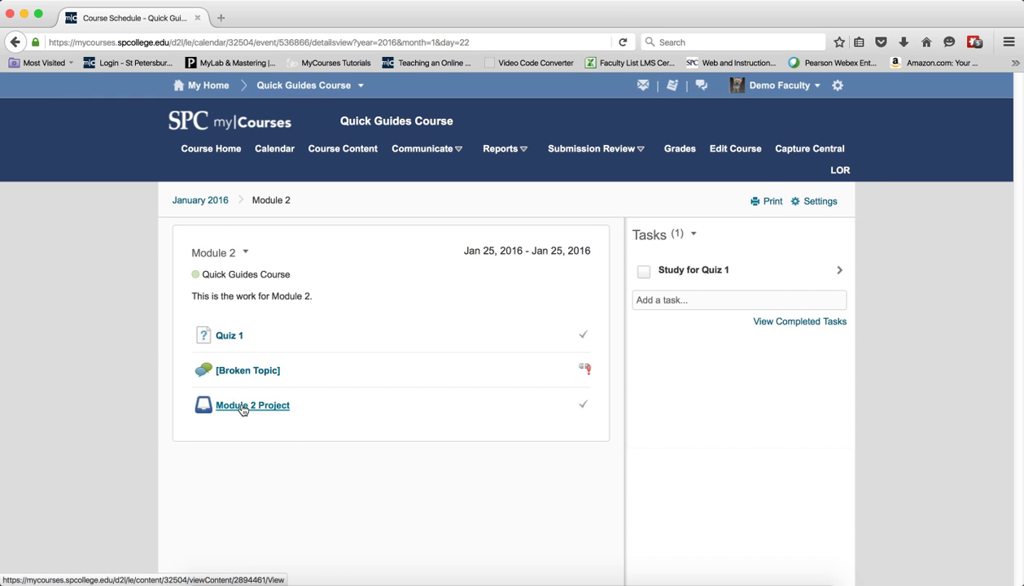
click(252, 405)
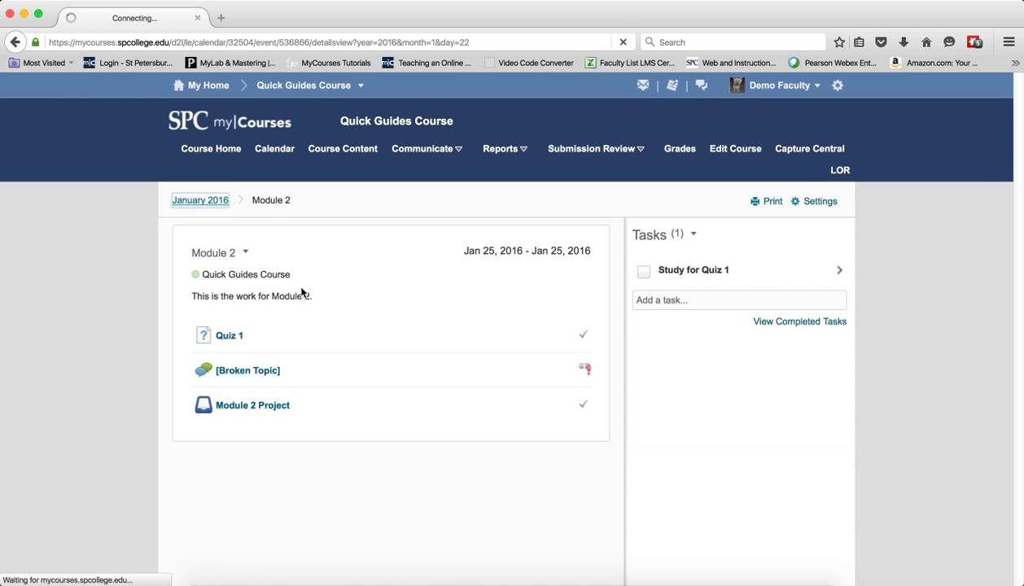
click(198, 198)
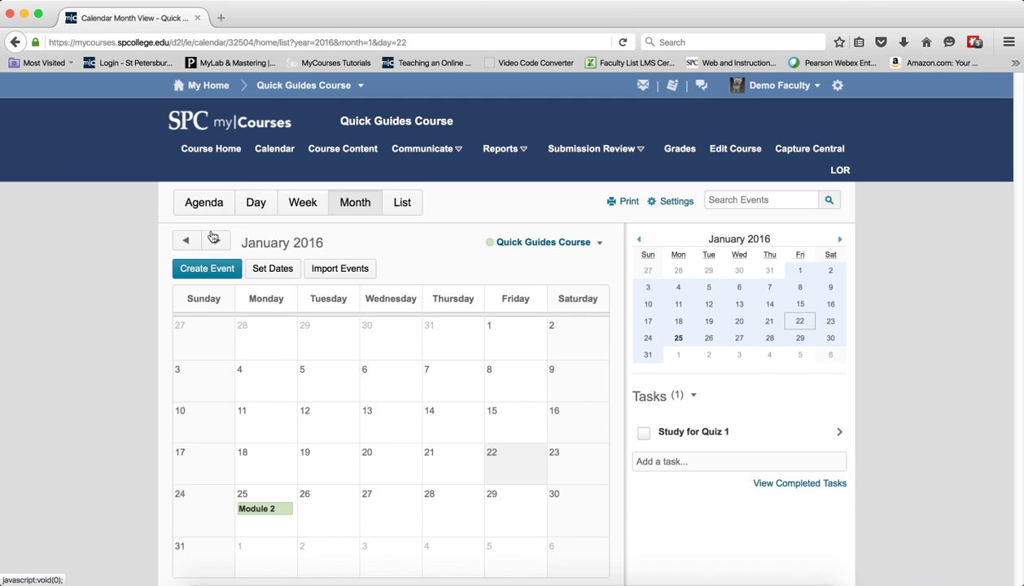
click(204, 202)
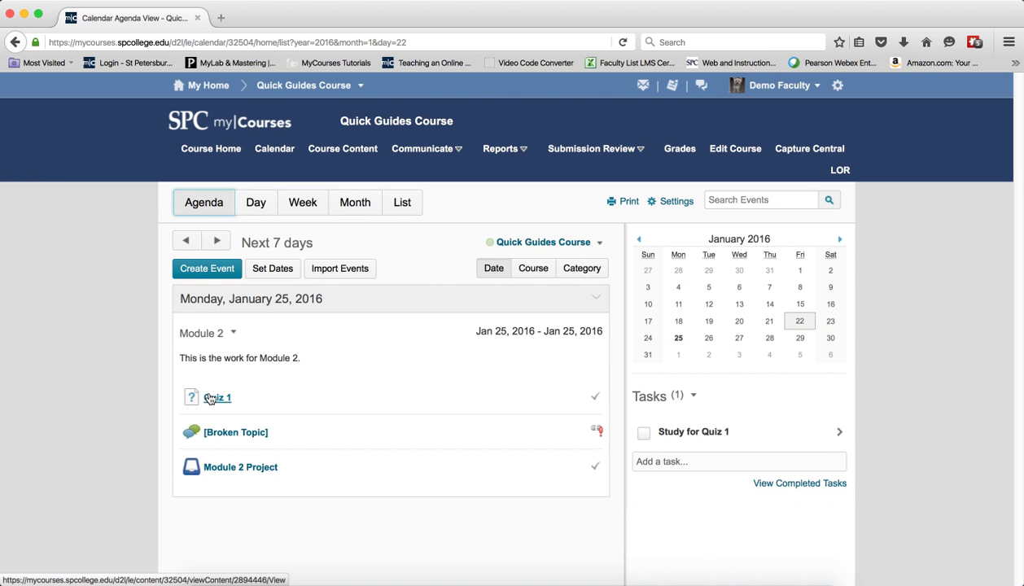
click(218, 397)
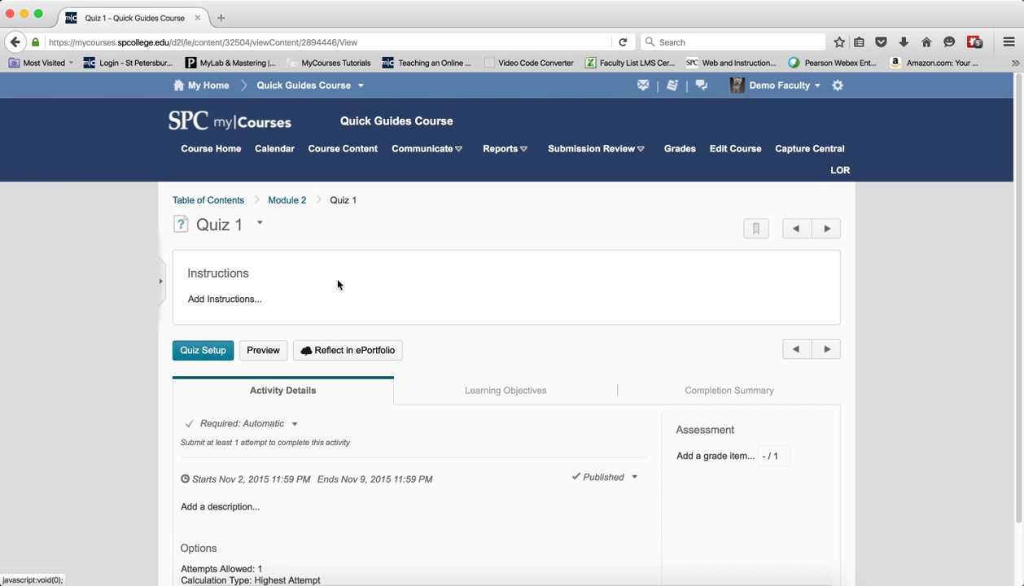
mouse_move(273, 148)
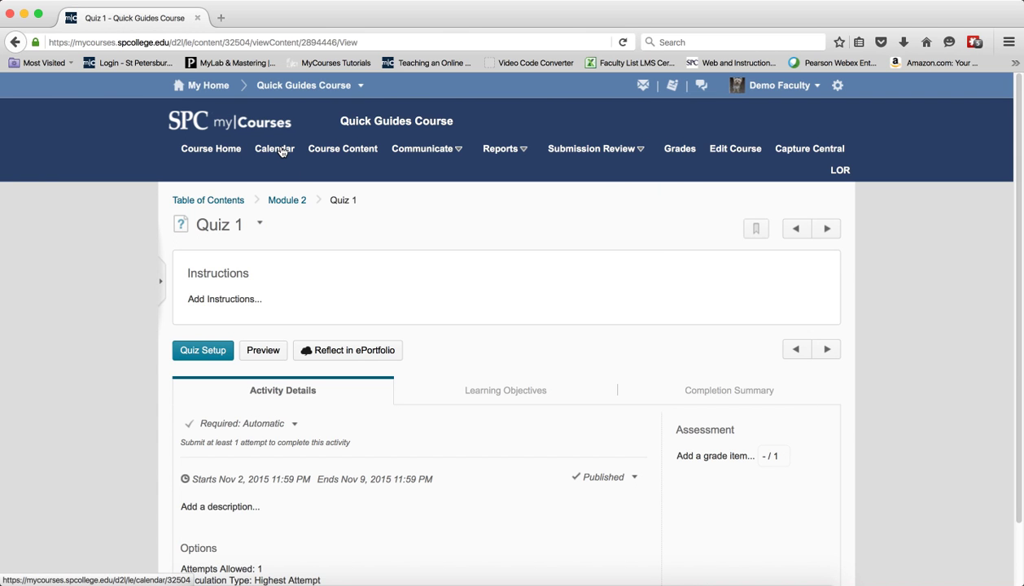
click(273, 148)
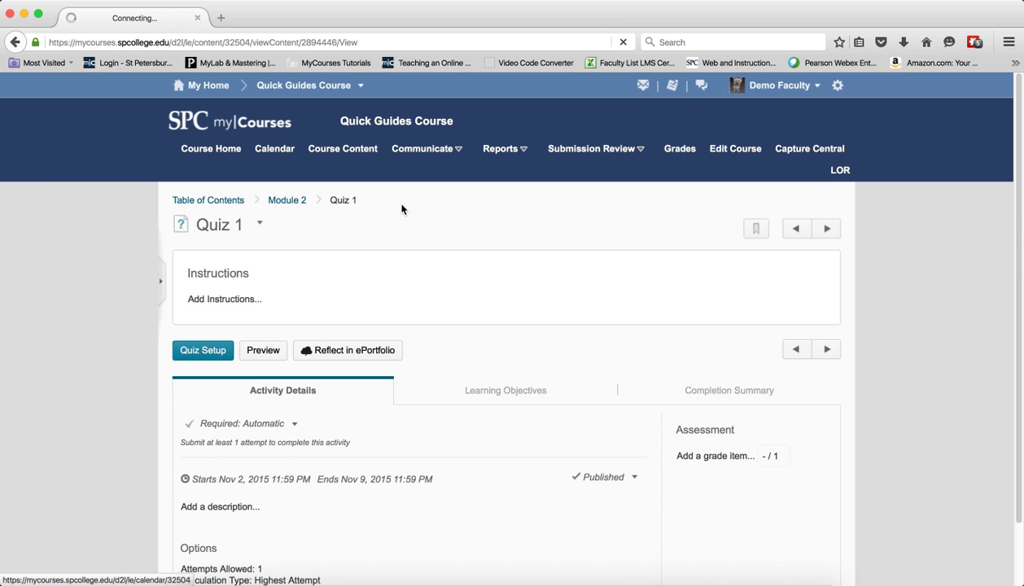
click(273, 148)
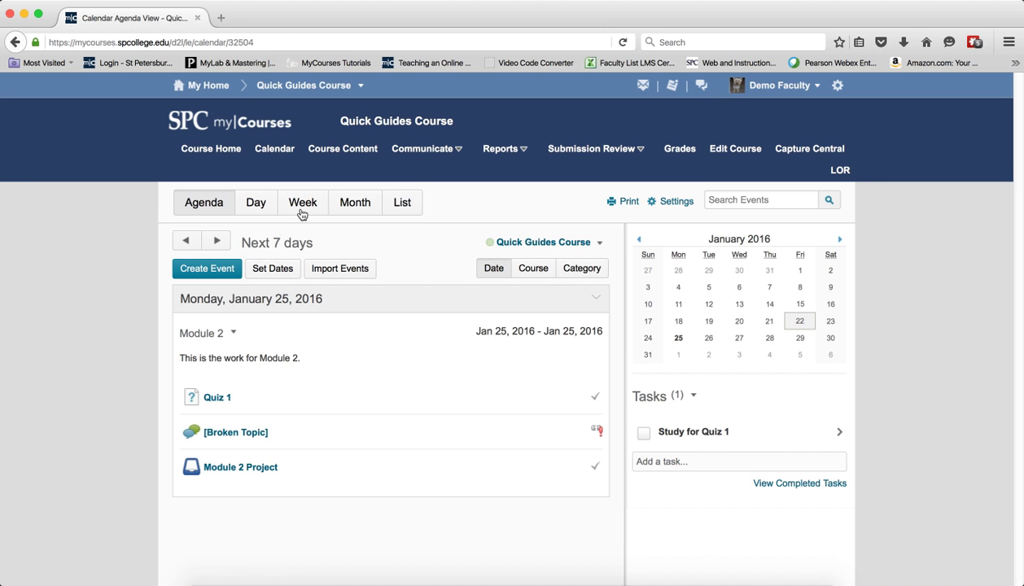
Step: Show the January 2016 Month view and start creating another event
click(355, 202)
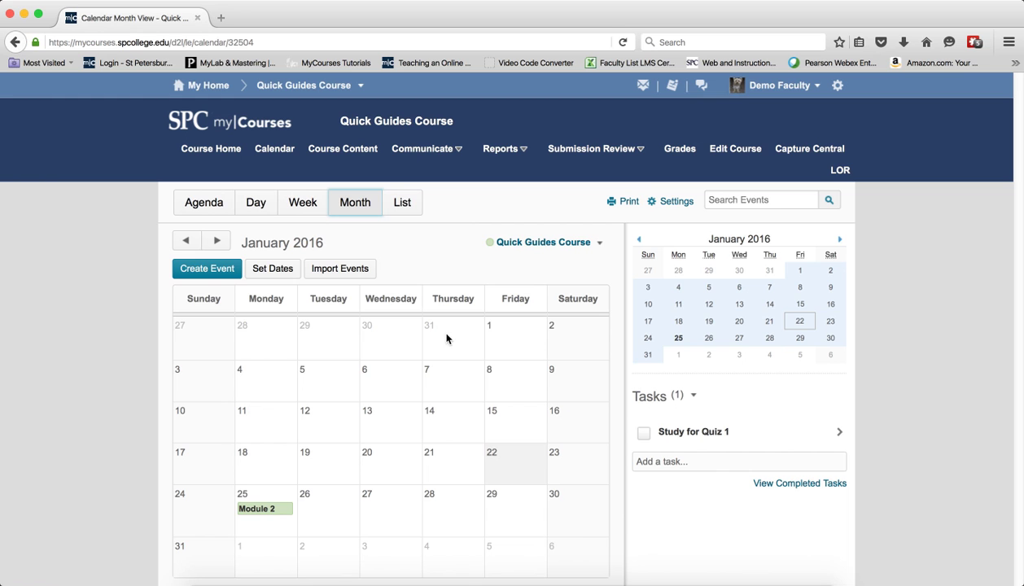
mouse_move(449, 329)
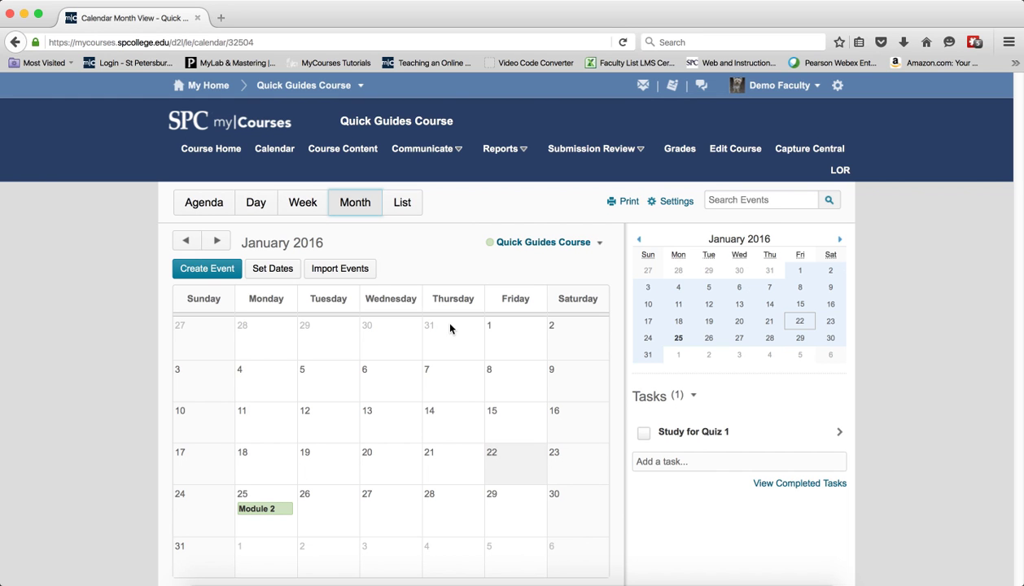
mouse_move(206, 268)
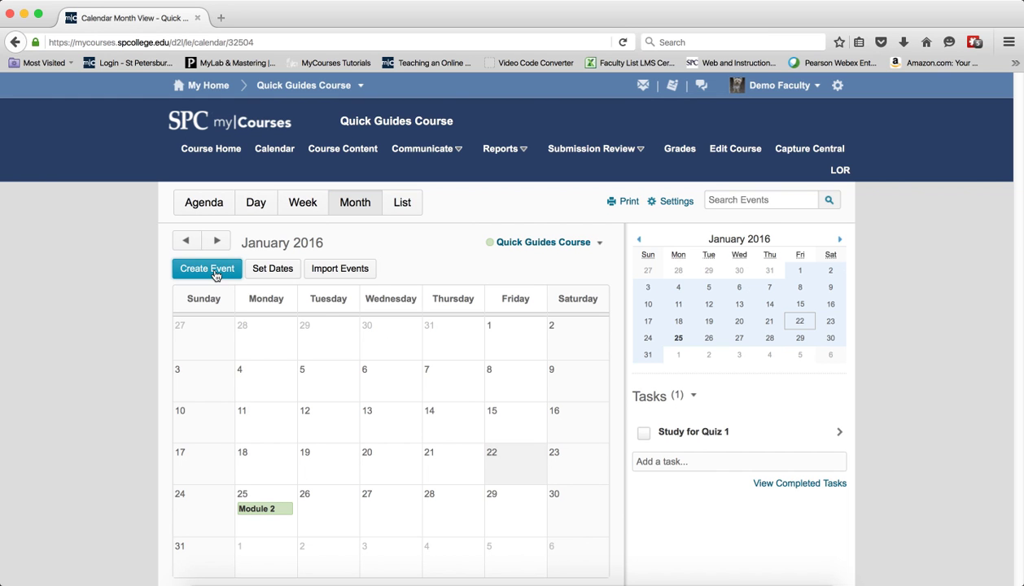
click(206, 268)
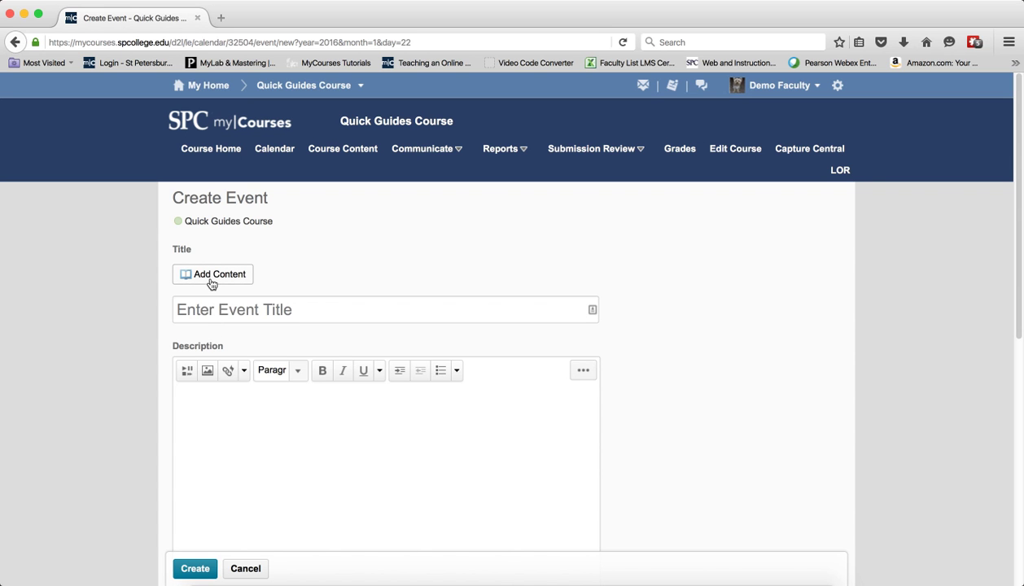
Step: Link Module 2 Project, found inside Module 2, as the new event's title
click(211, 273)
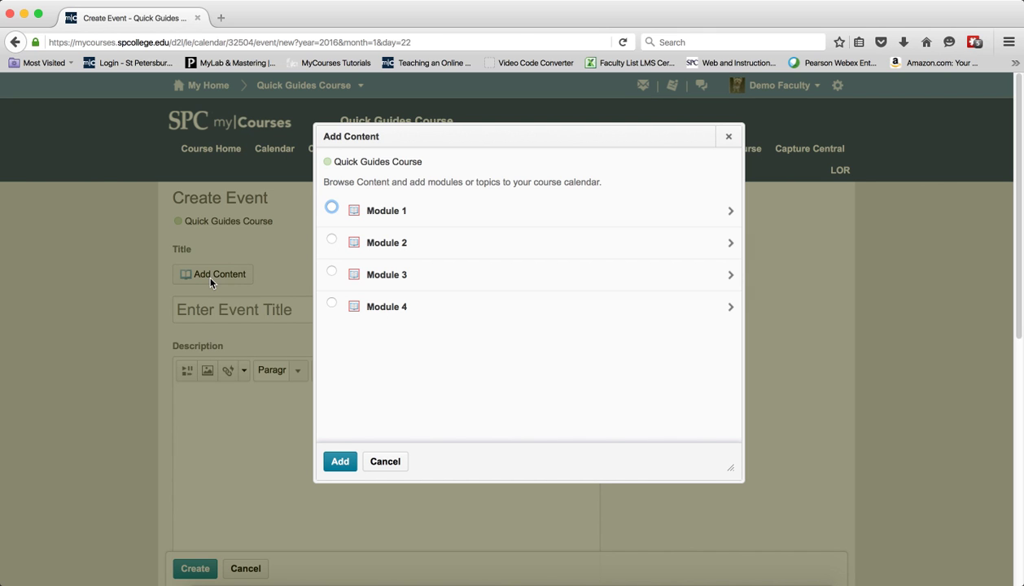
mouse_move(392, 273)
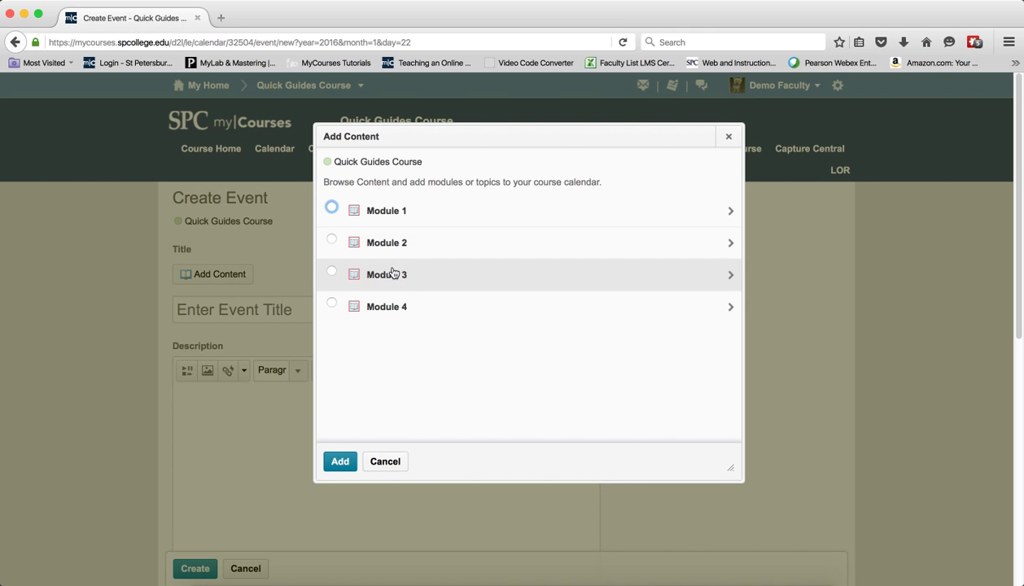
click(729, 243)
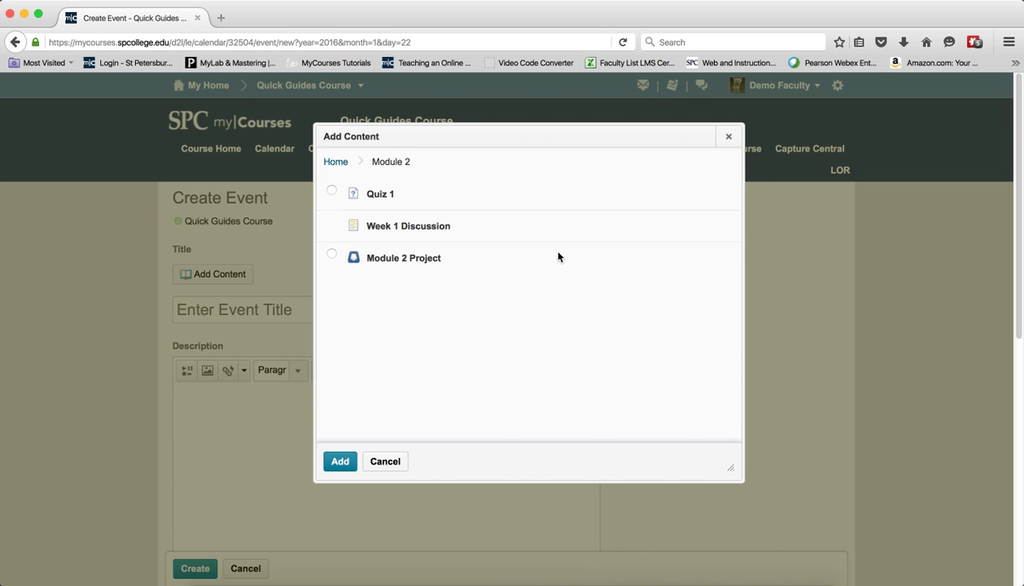
mouse_move(389, 282)
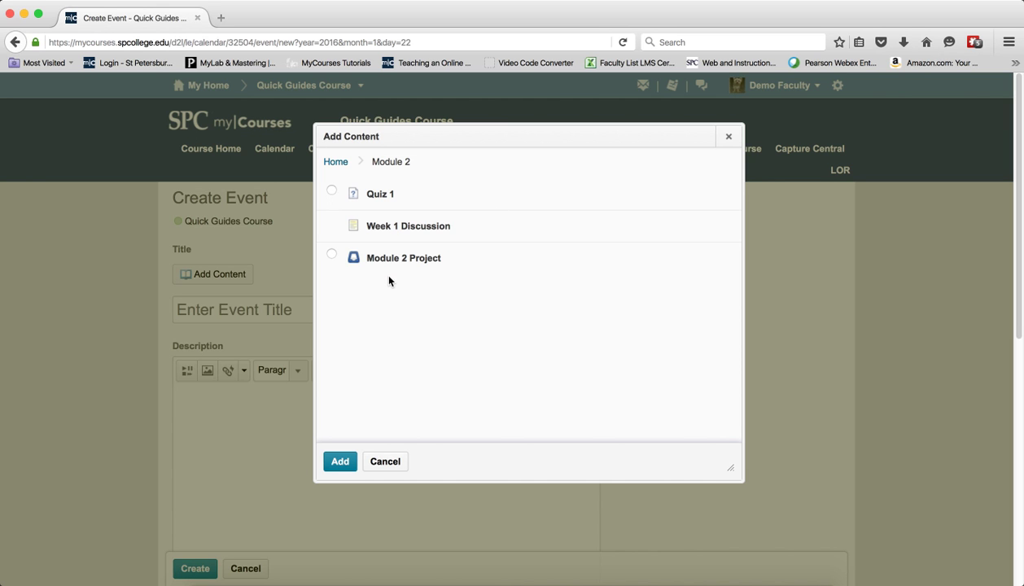
click(332, 254)
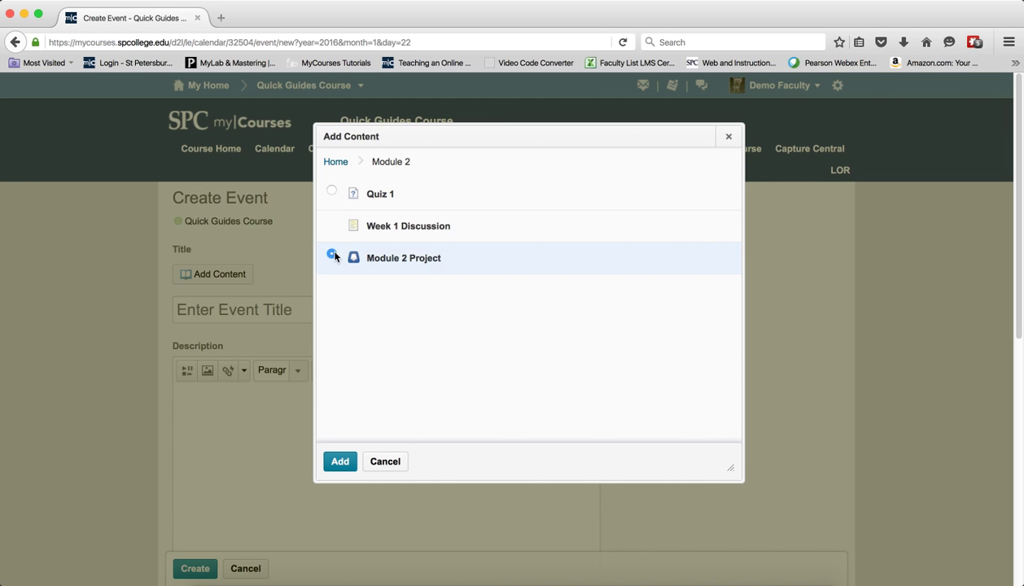
click(332, 253)
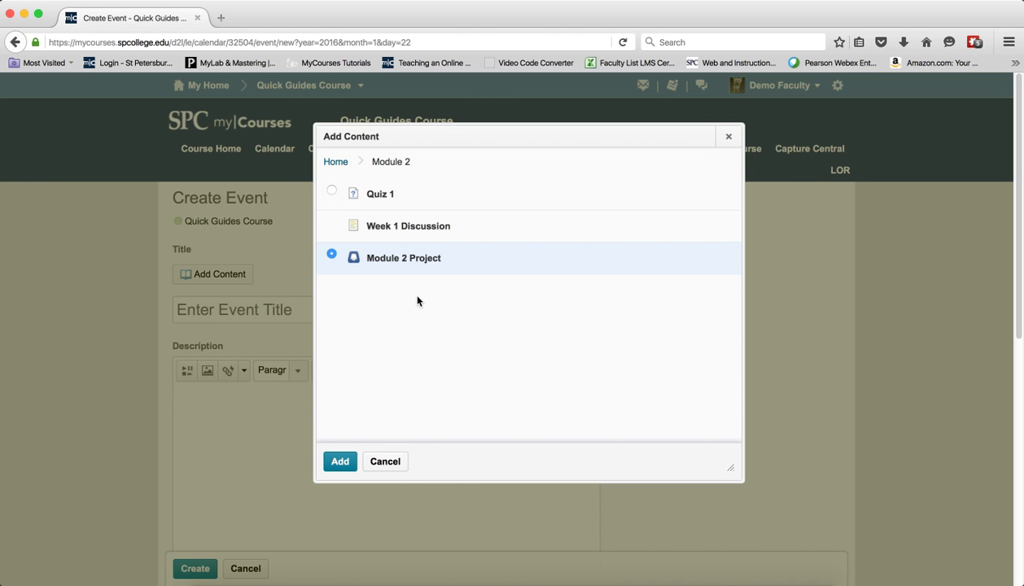
mouse_move(388, 269)
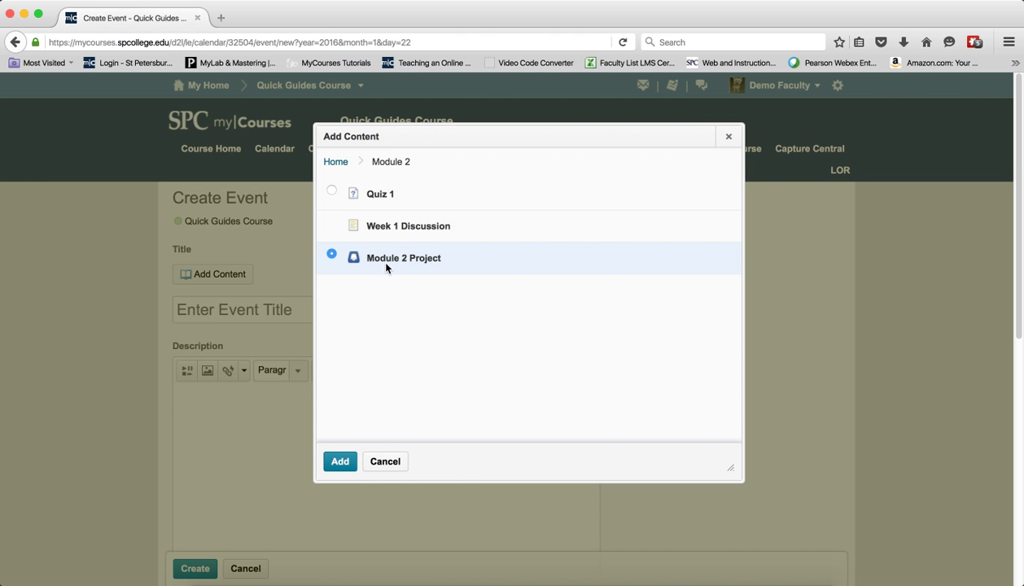
mouse_move(340, 462)
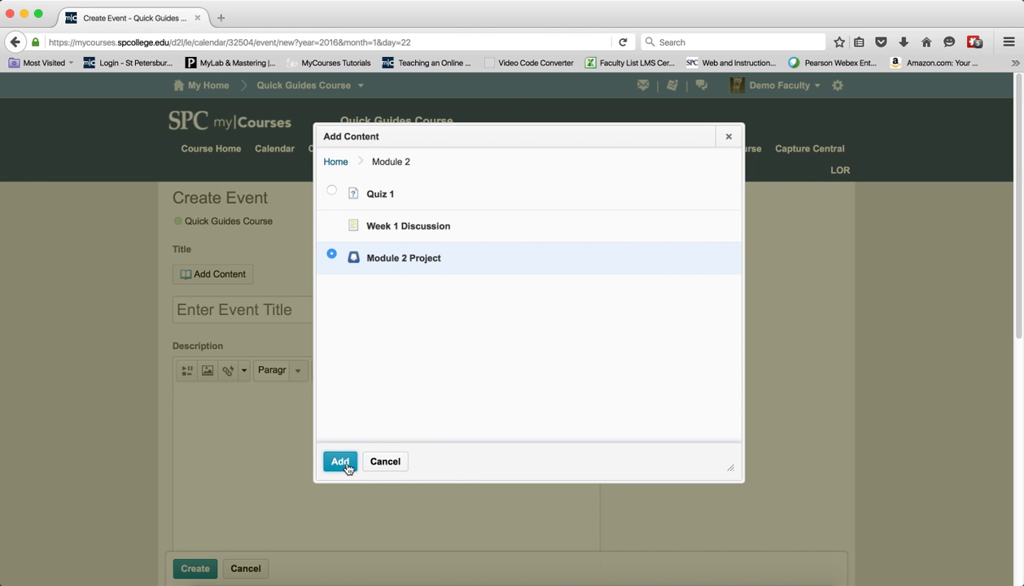
click(341, 463)
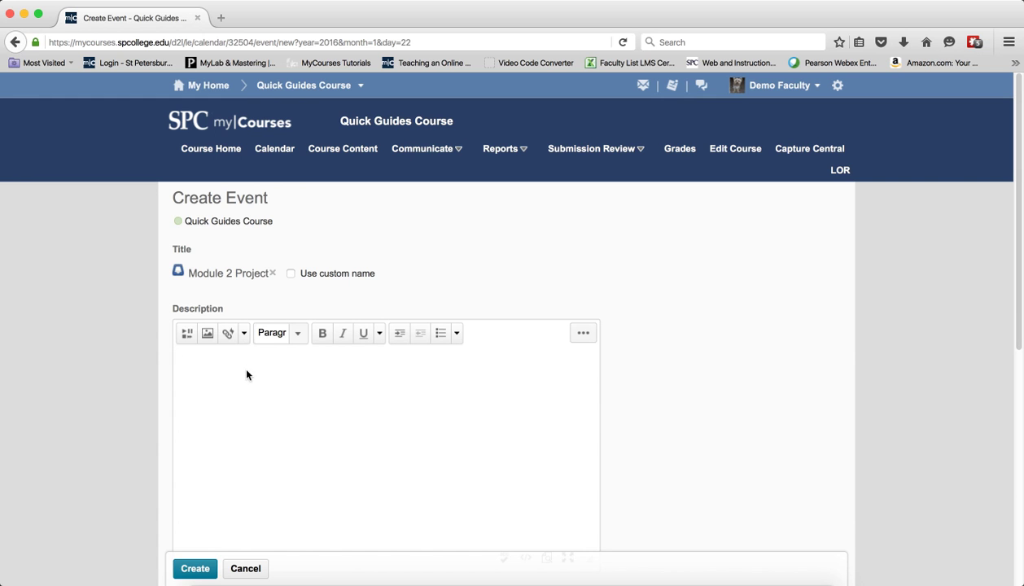
Step: Enter the description "This is the dropbox for module 2"
text(This is the)
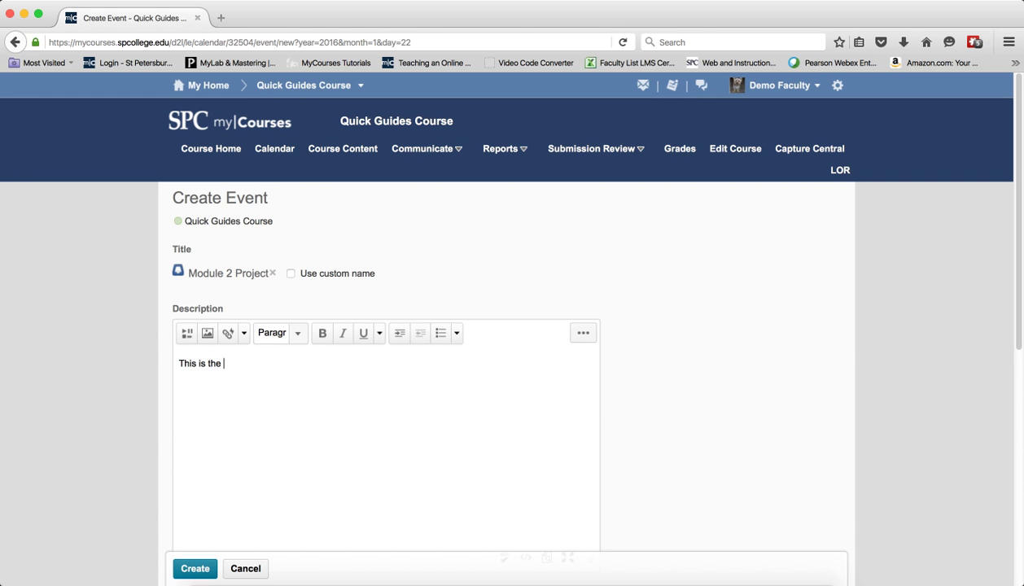
text(dr)
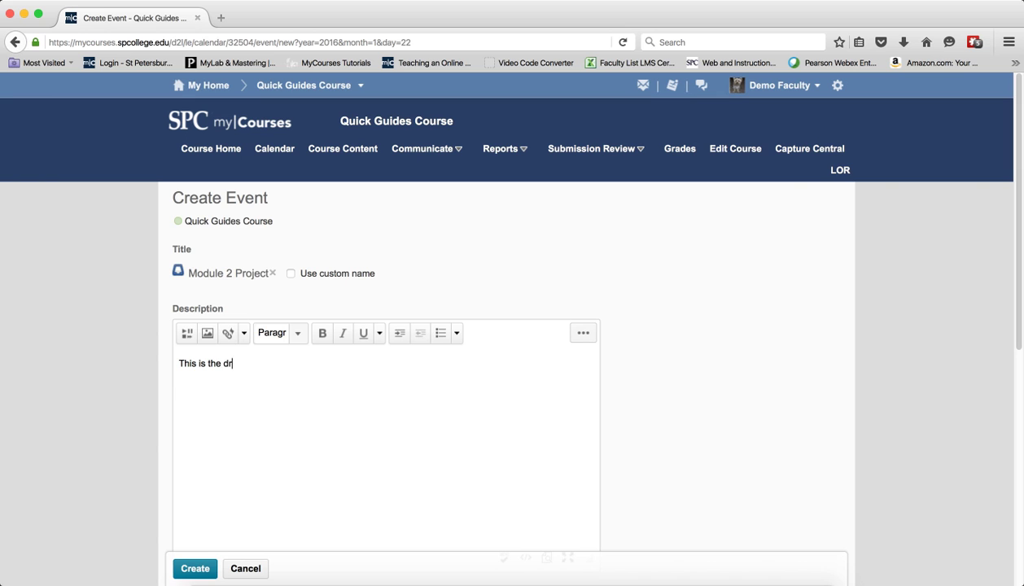
text(opbox for module)
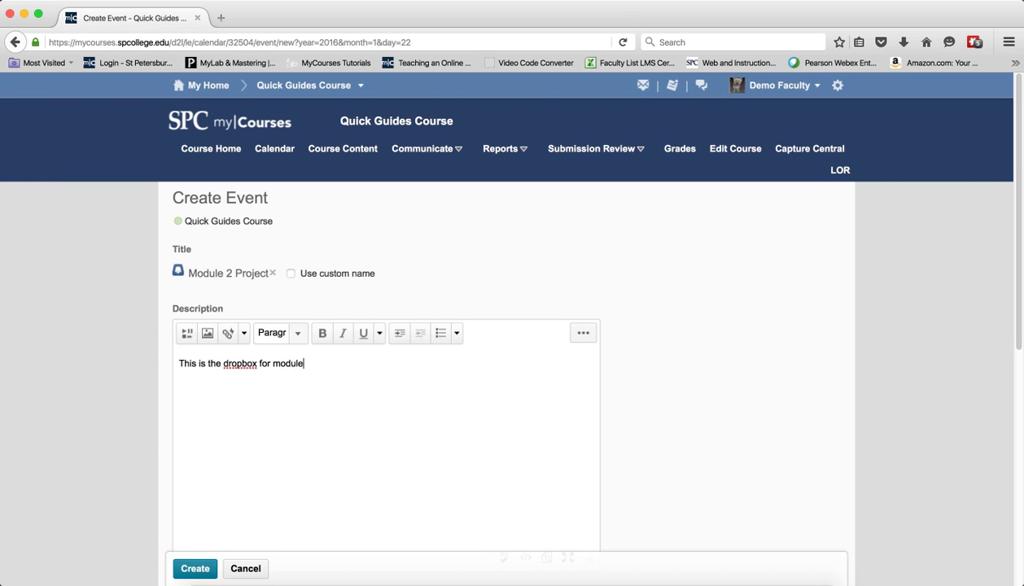
text(2)
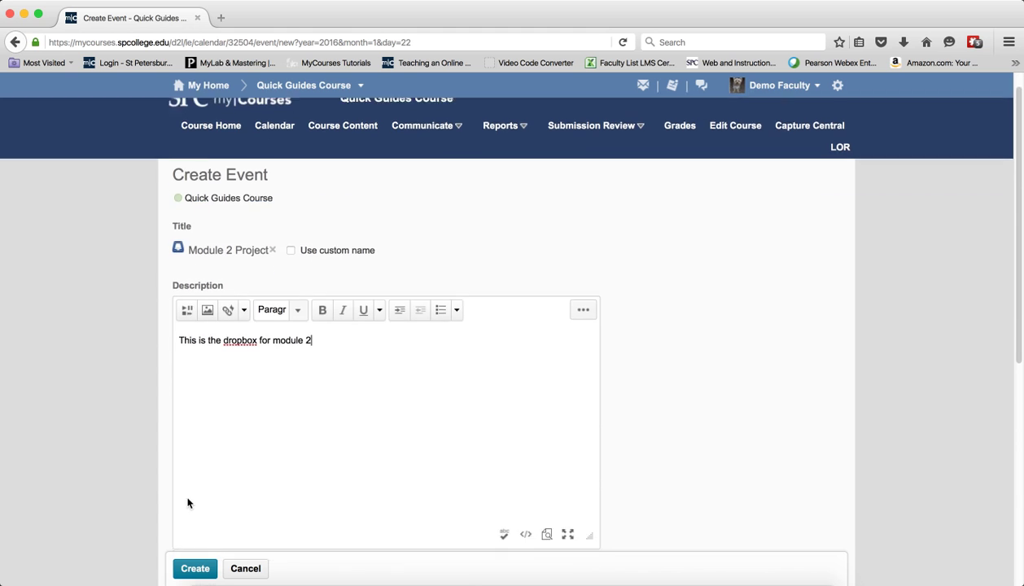
Step: Set both When dates to 1/26/2016 and create the Module 2 Project event
scroll(down, 3)
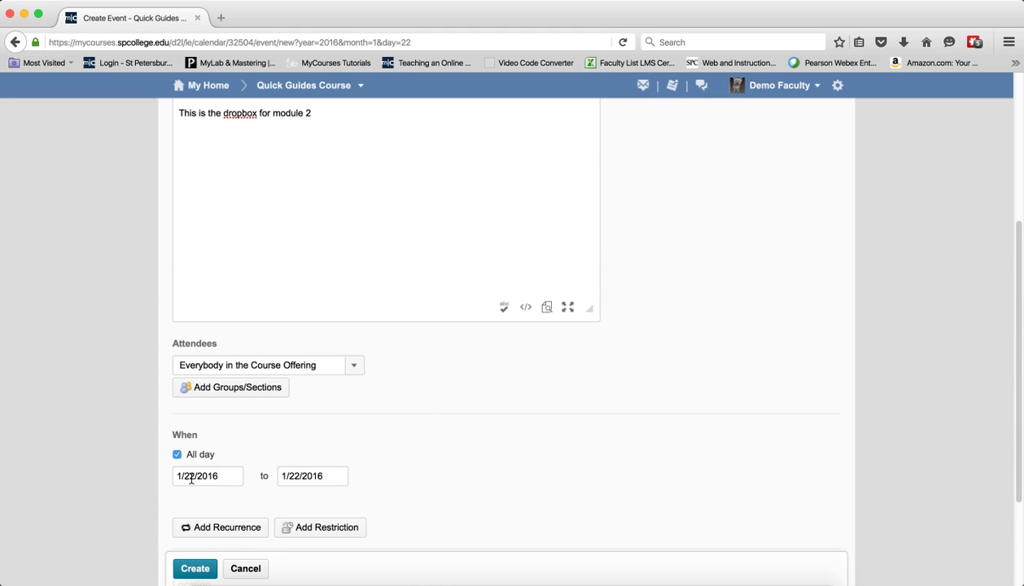
click(207, 475)
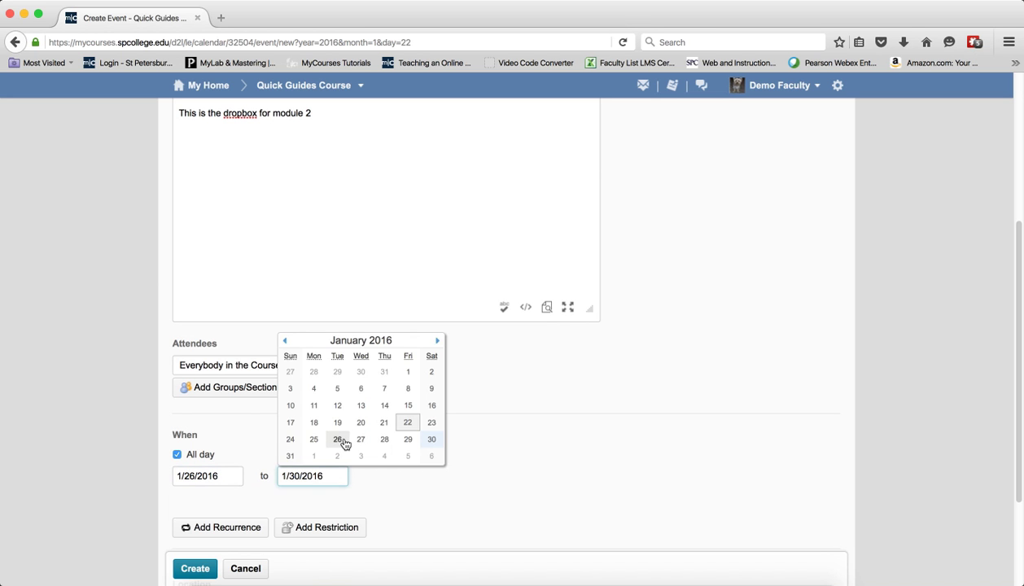
click(337, 439)
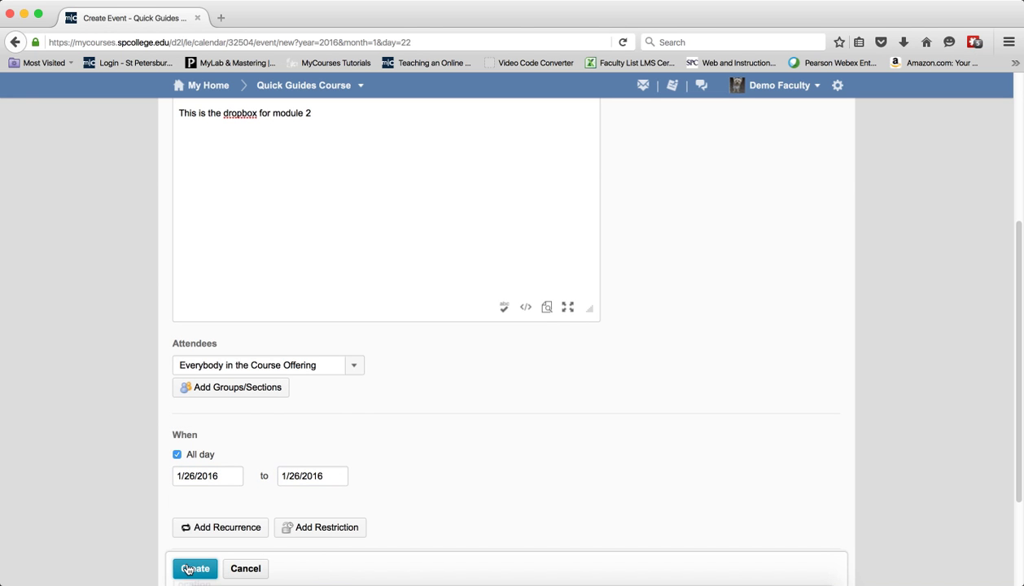
click(195, 568)
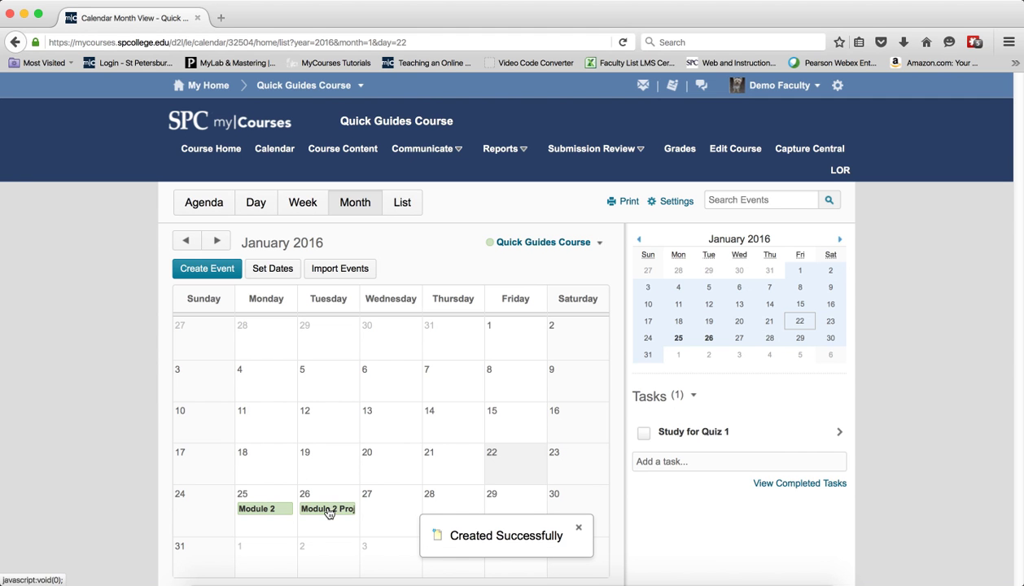
Step: Open the Jan 26 Module 2 Project event and view its full details page
click(326, 508)
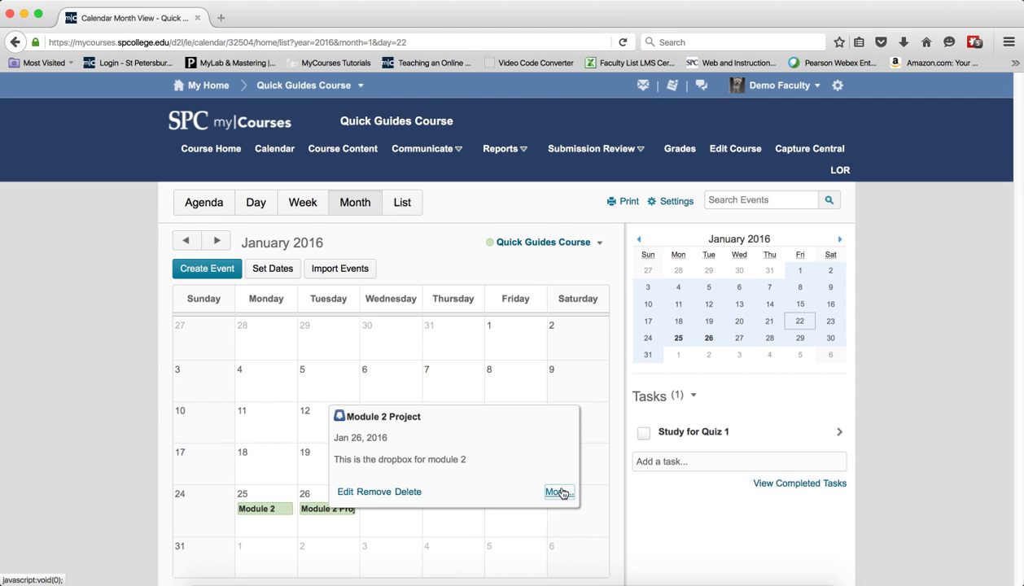
click(560, 492)
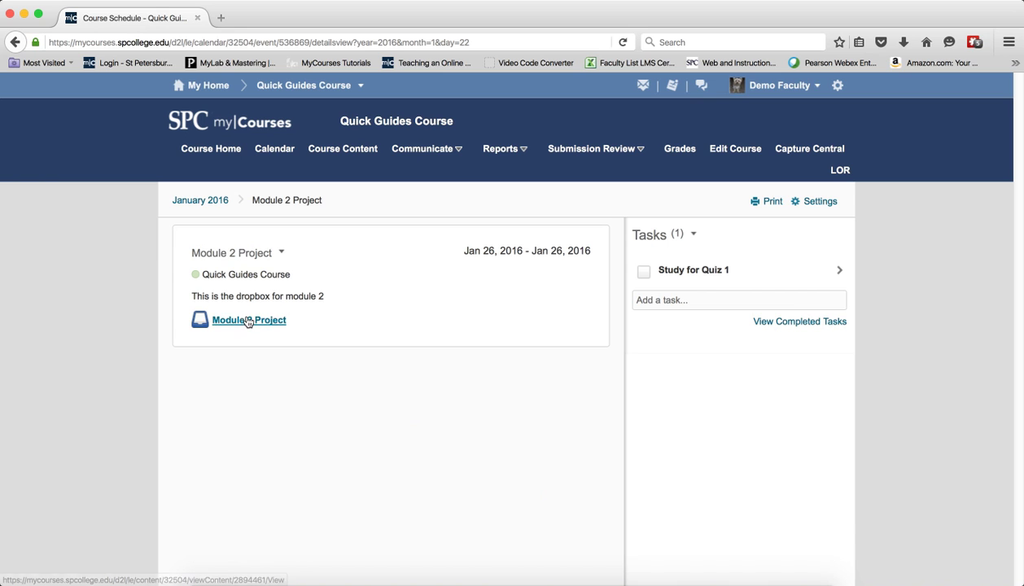
mouse_move(247, 319)
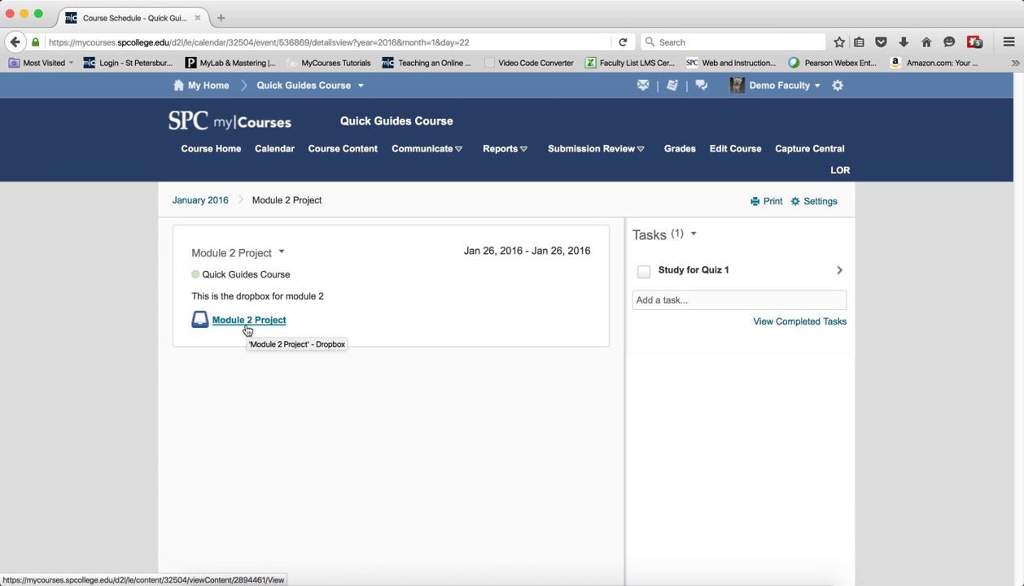